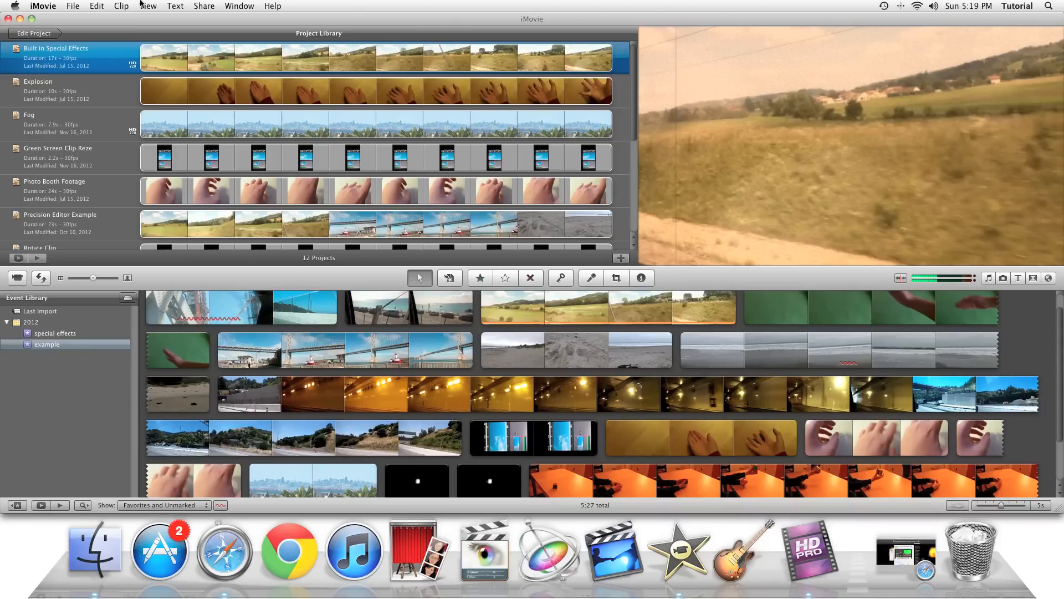
- Check and close iMovie preferences, then switch to the rain effect tutorial page in Safari
left_click(42, 6)
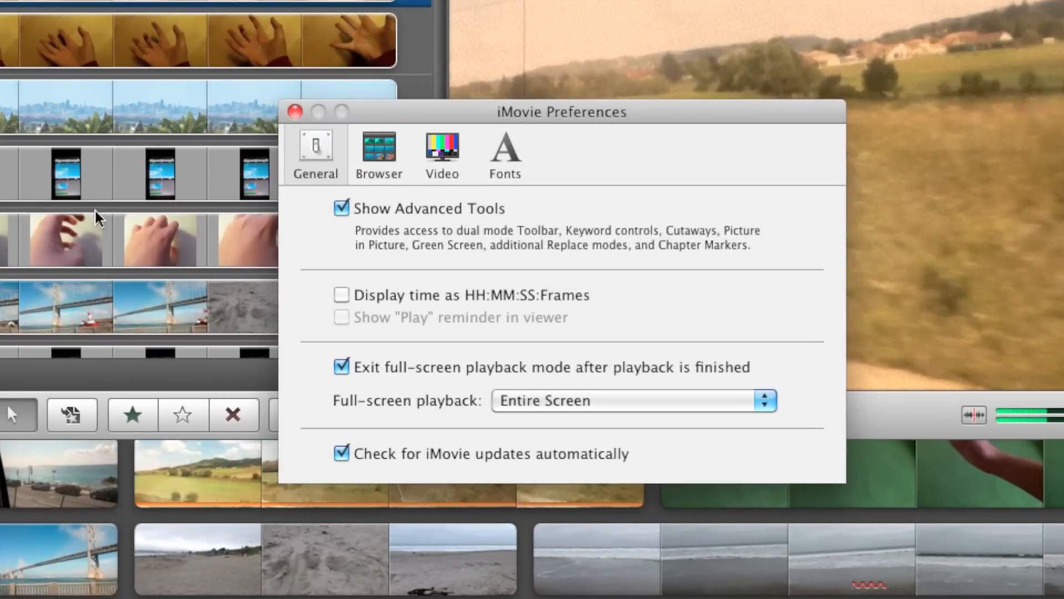
mouse_move(340, 246)
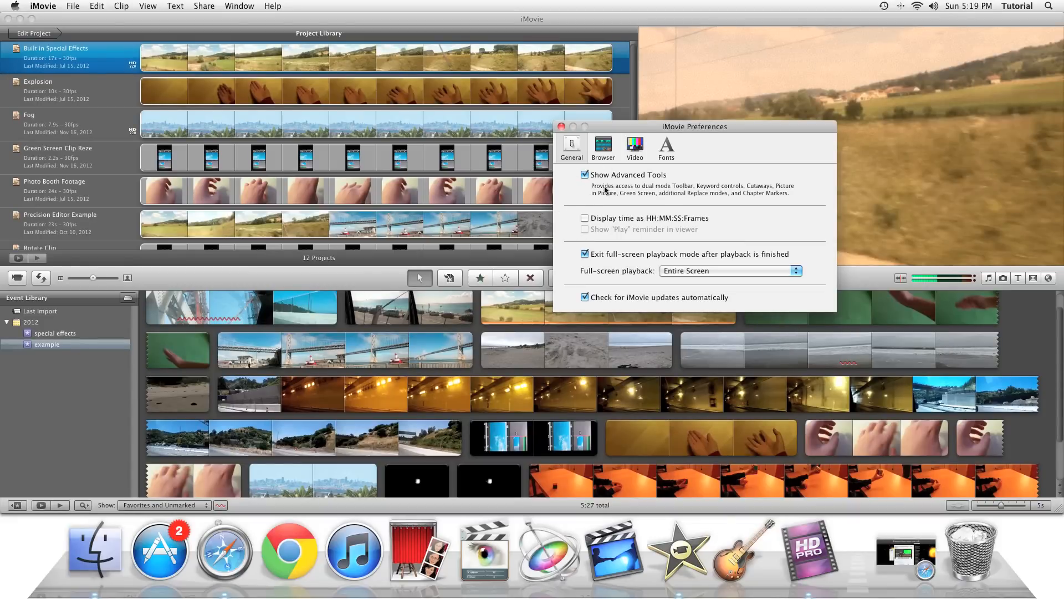
left_click(561, 126)
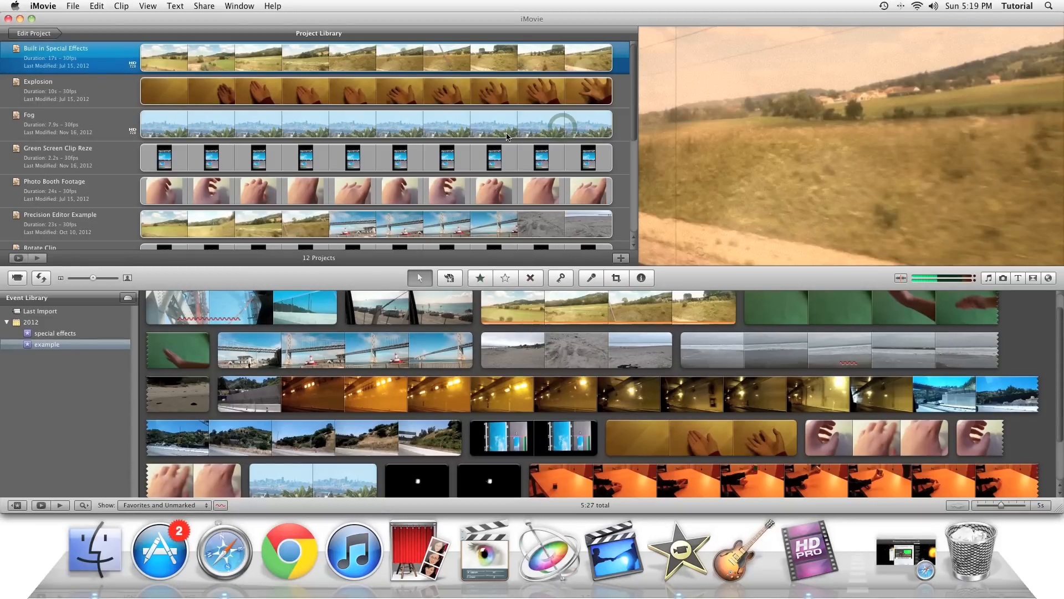
left_click(902, 557)
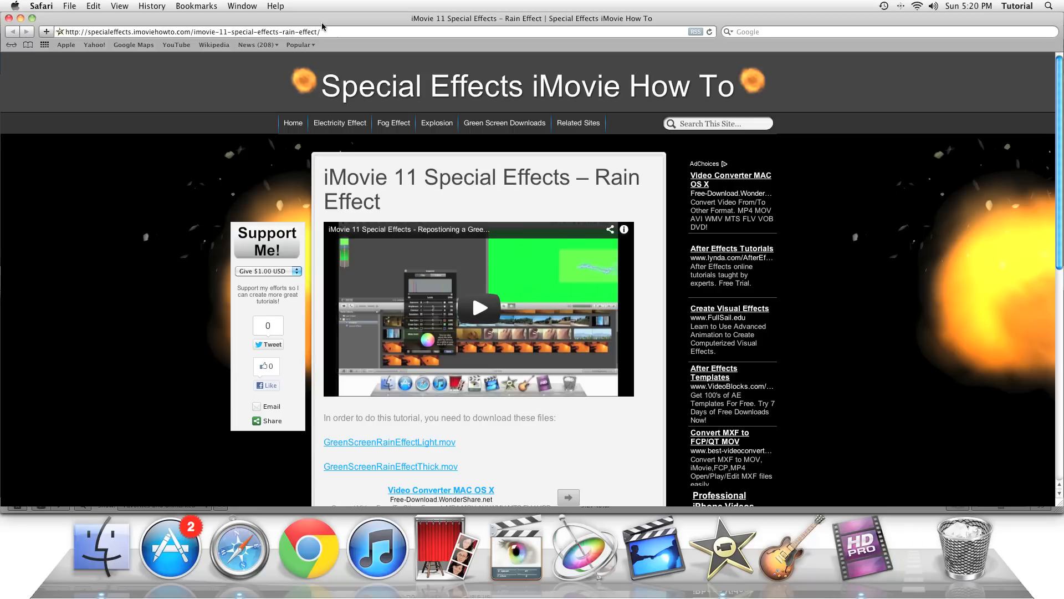
mouse_move(342, 30)
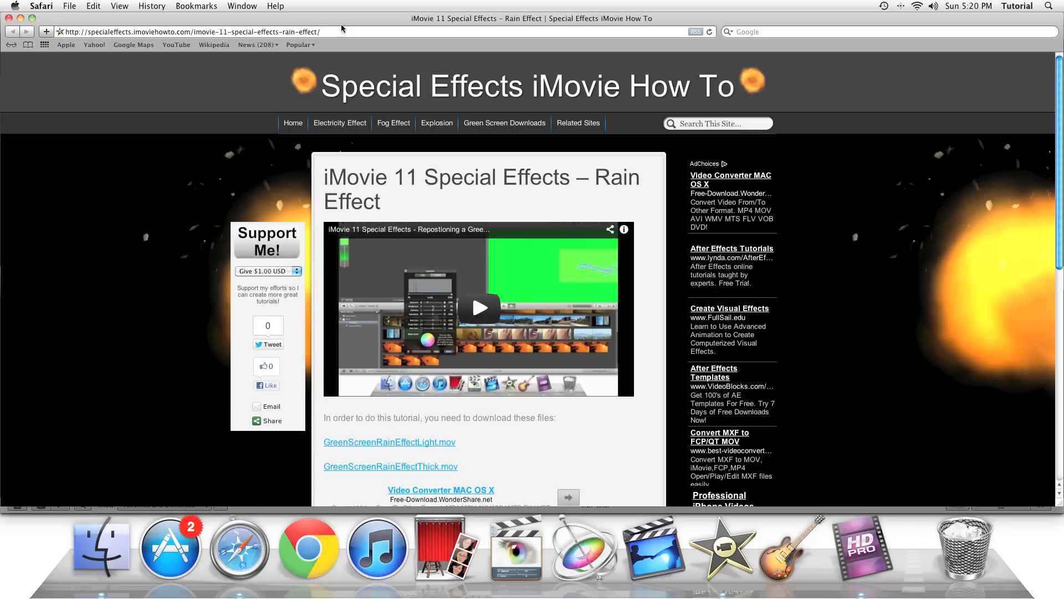
mouse_move(451, 439)
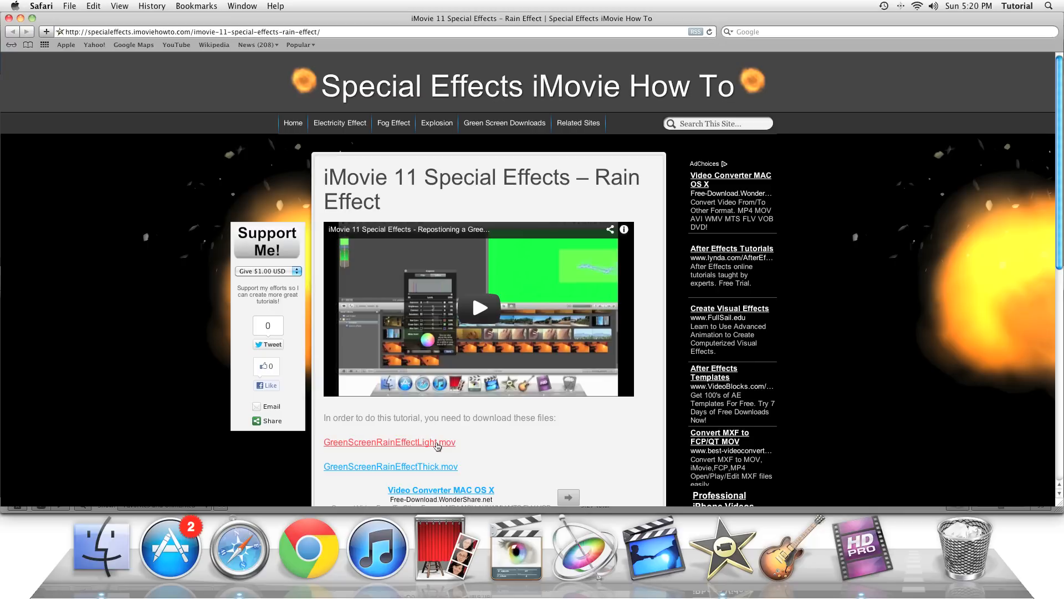
- Download GreenScreenRainEffectLight.mov and GreenScreenRainEffectThick.mov and show the Downloads list
left_click(389, 442)
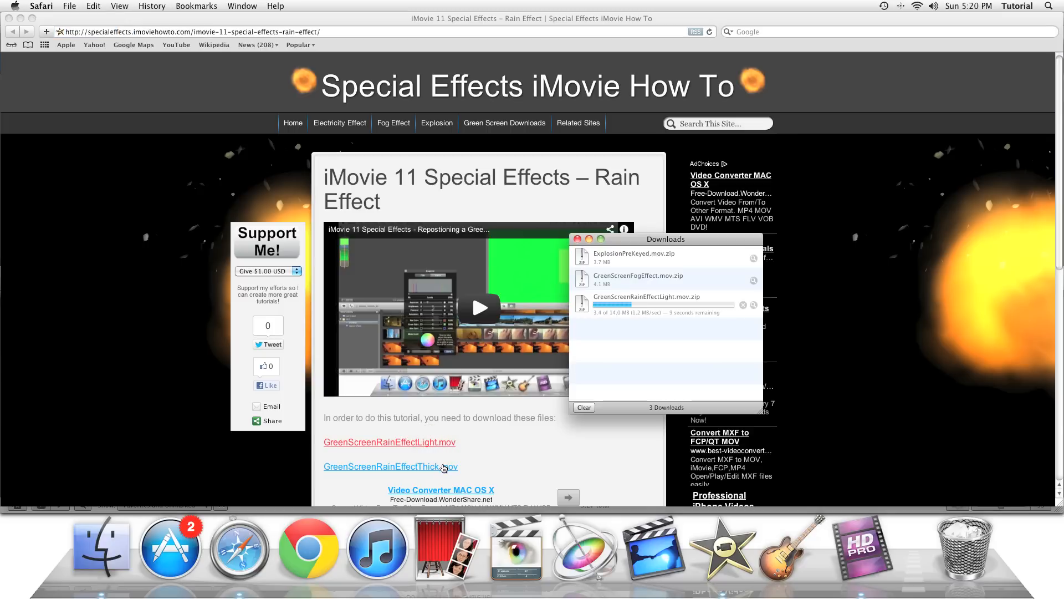
left_click(390, 466)
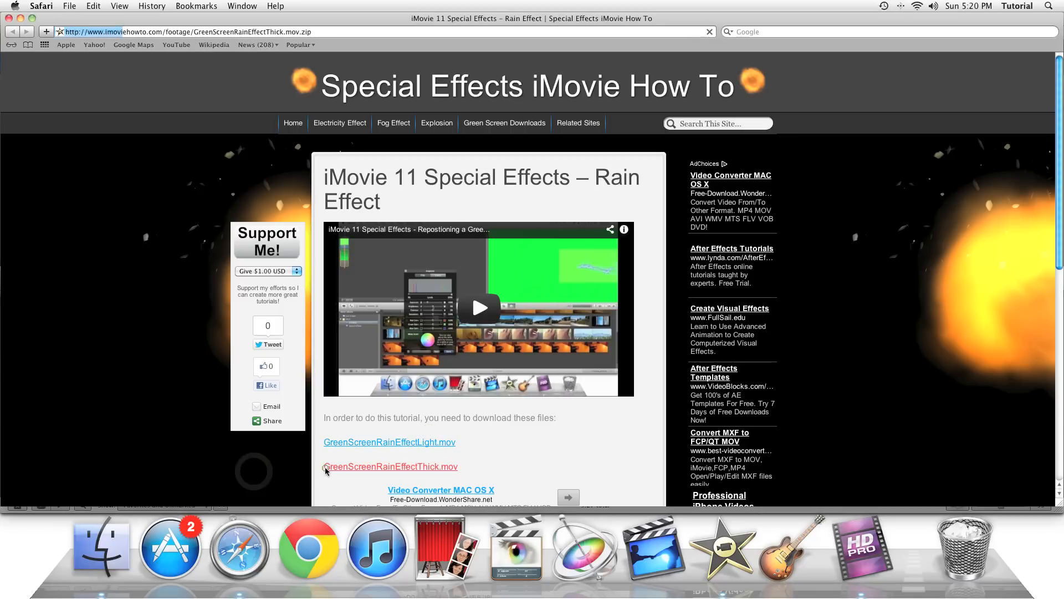
left_click(390, 467)
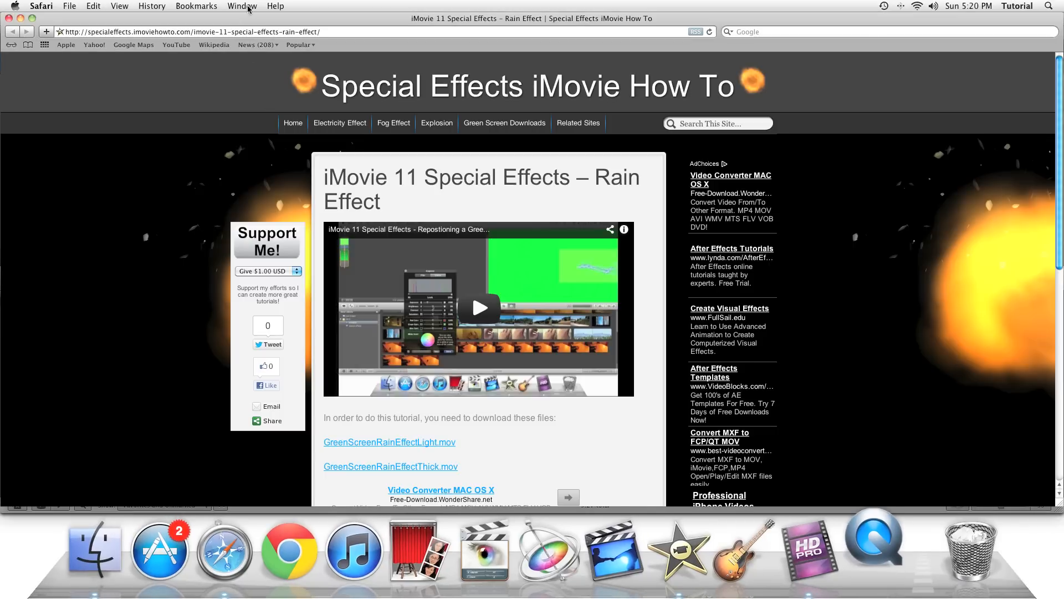
left_click(241, 6)
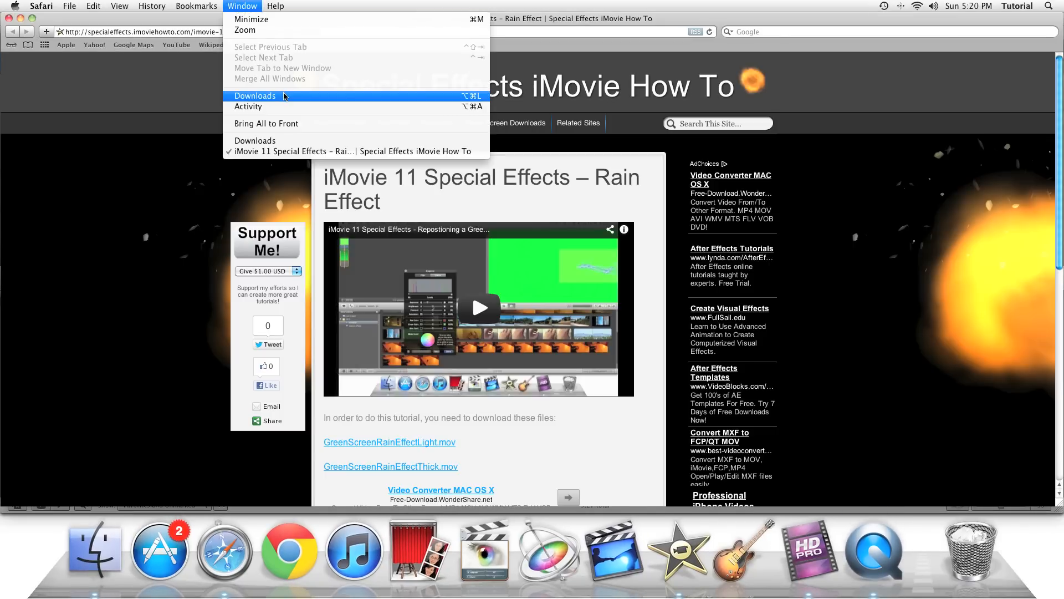
left_click(255, 95)
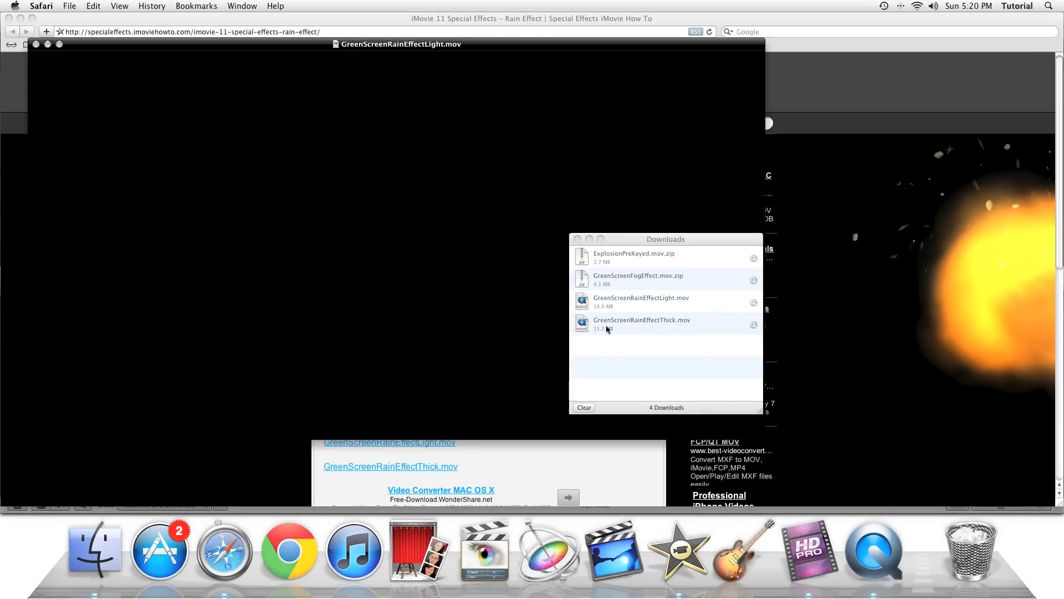
- Preview GreenScreenRainEffectLight.mov in QuickTime Player, then quit the player
double_click(641, 301)
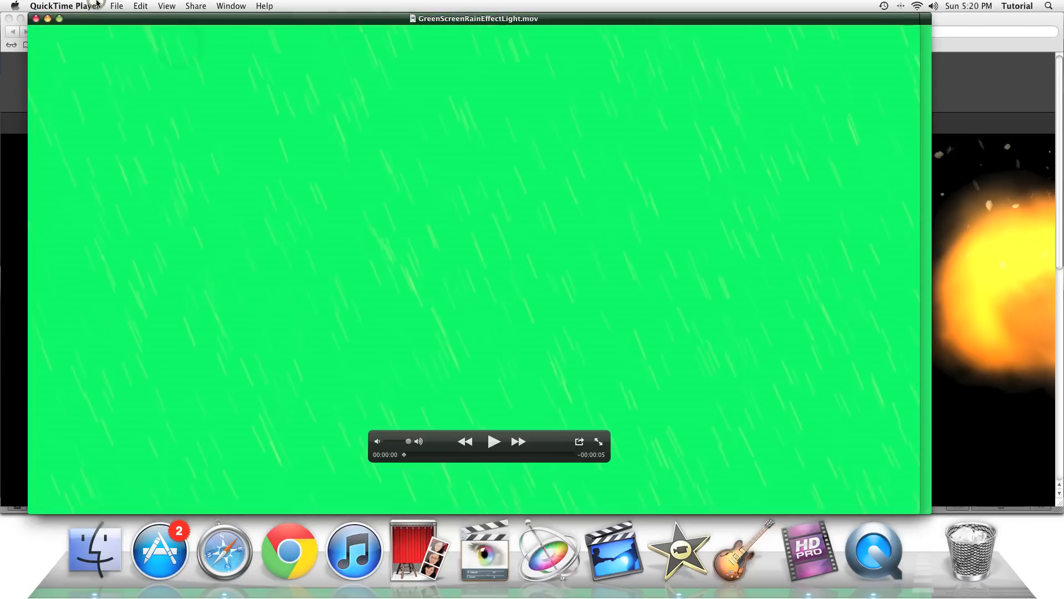
left_click(65, 7)
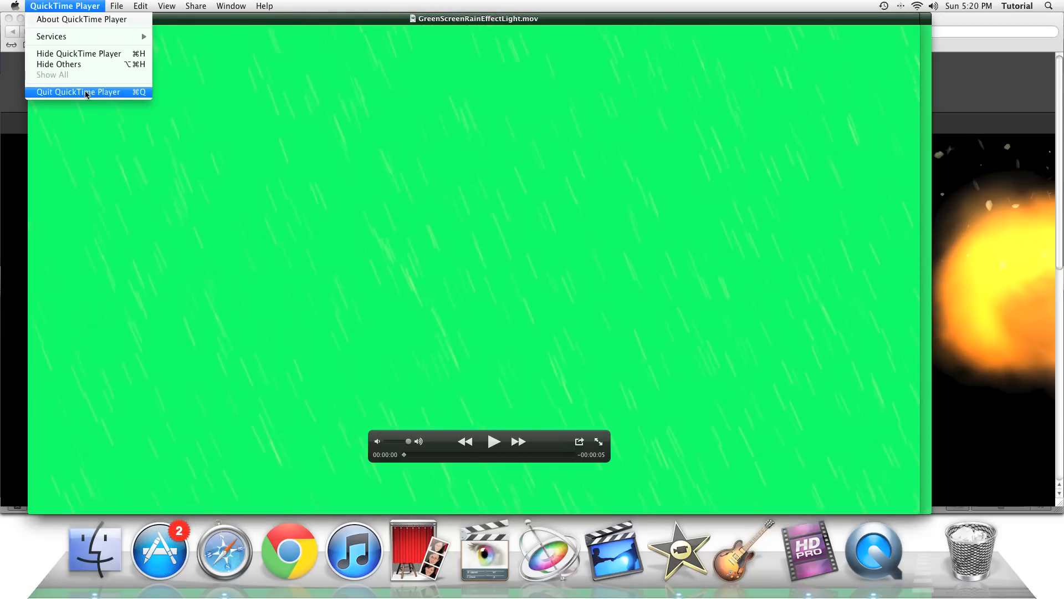
left_click(78, 92)
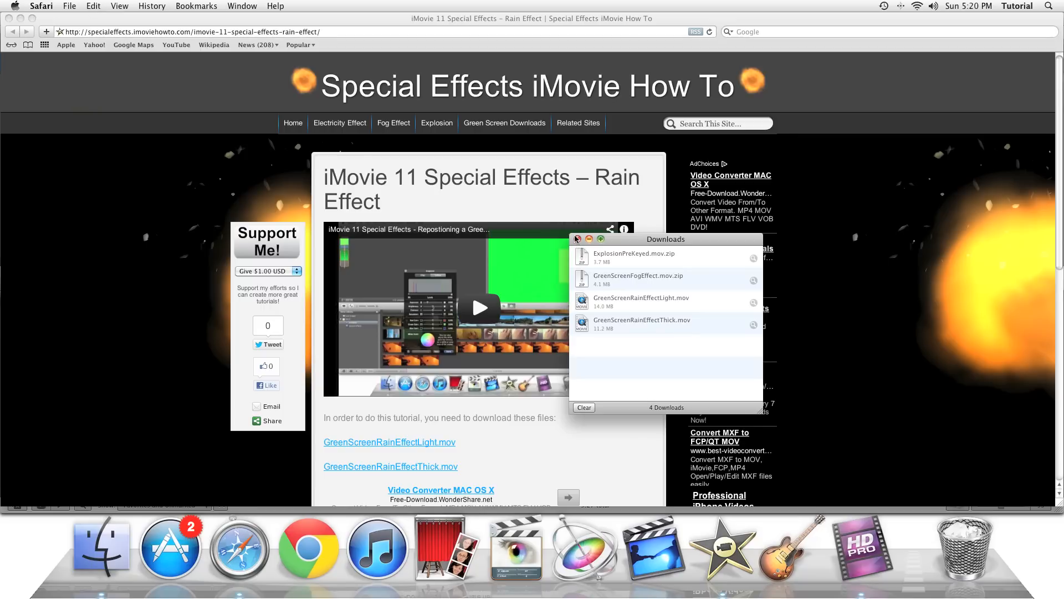
- Back in iMovie, create a new project named 'Rain Effect'
left_click(577, 238)
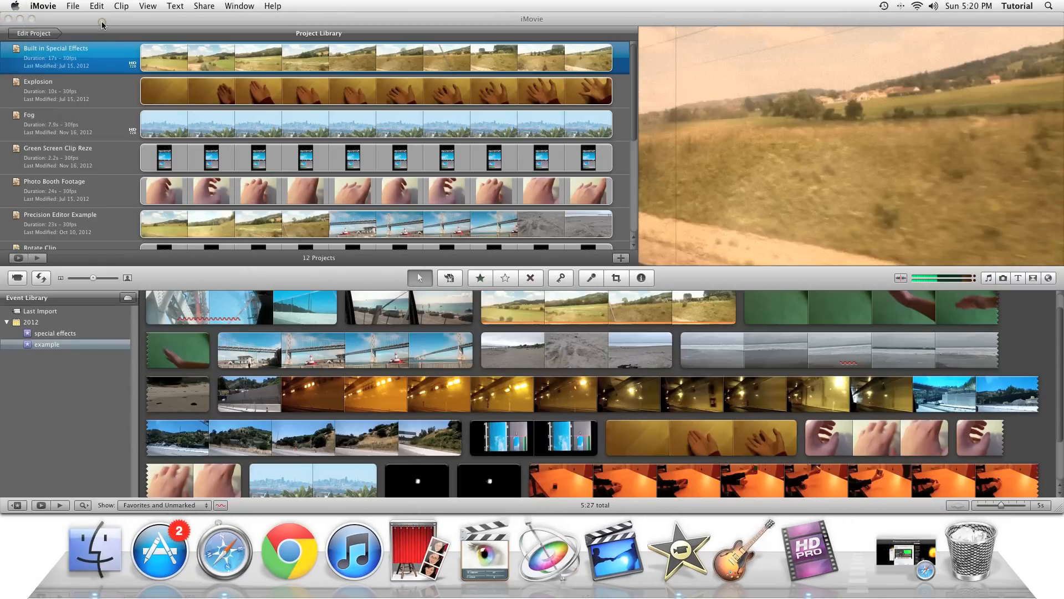
left_click(73, 6)
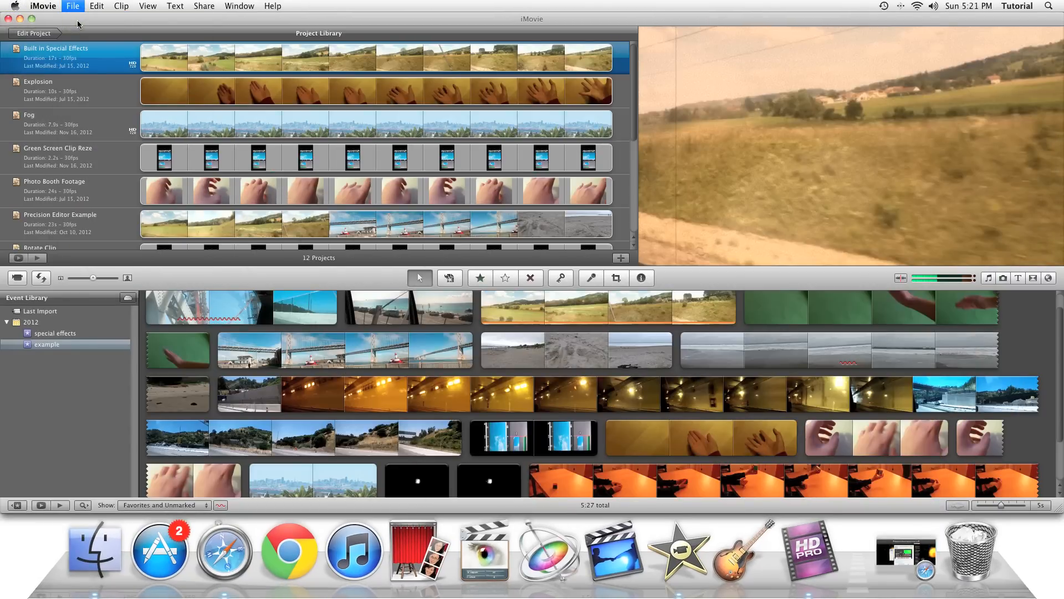
left_click(72, 5)
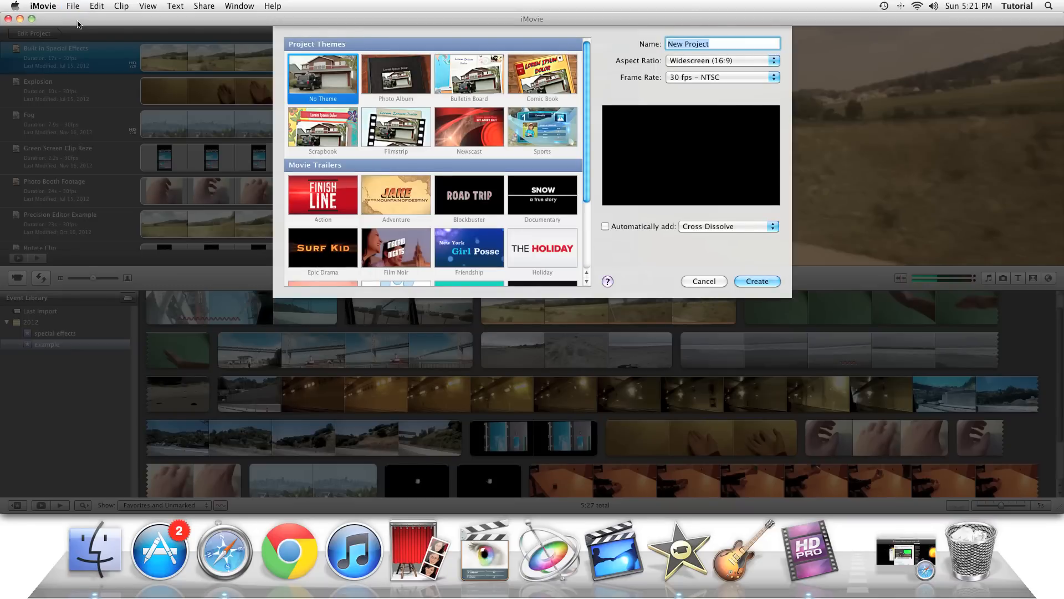
type("Rain Eff")
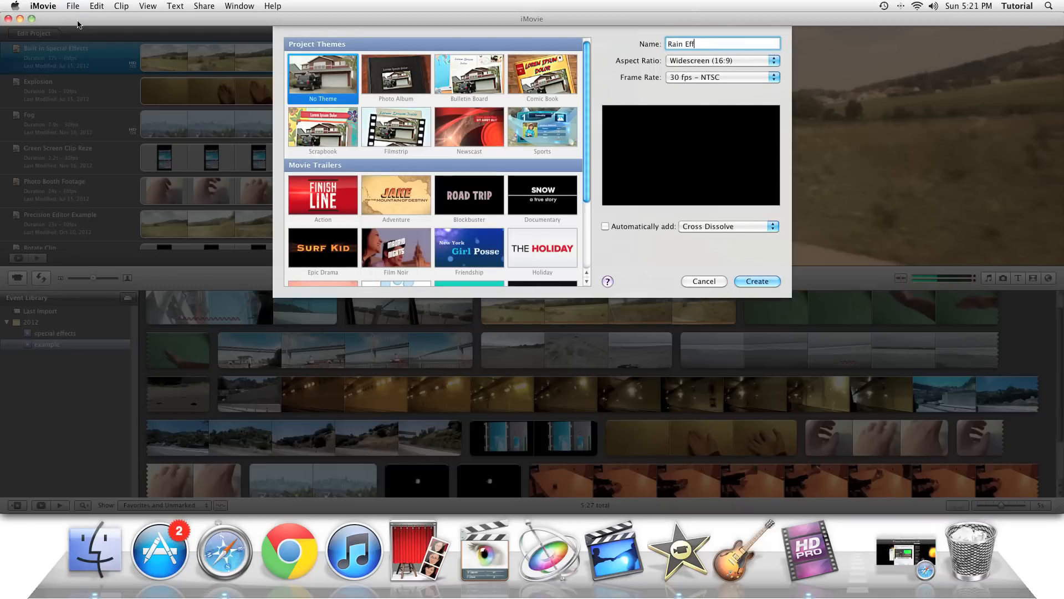
left_click(756, 281)
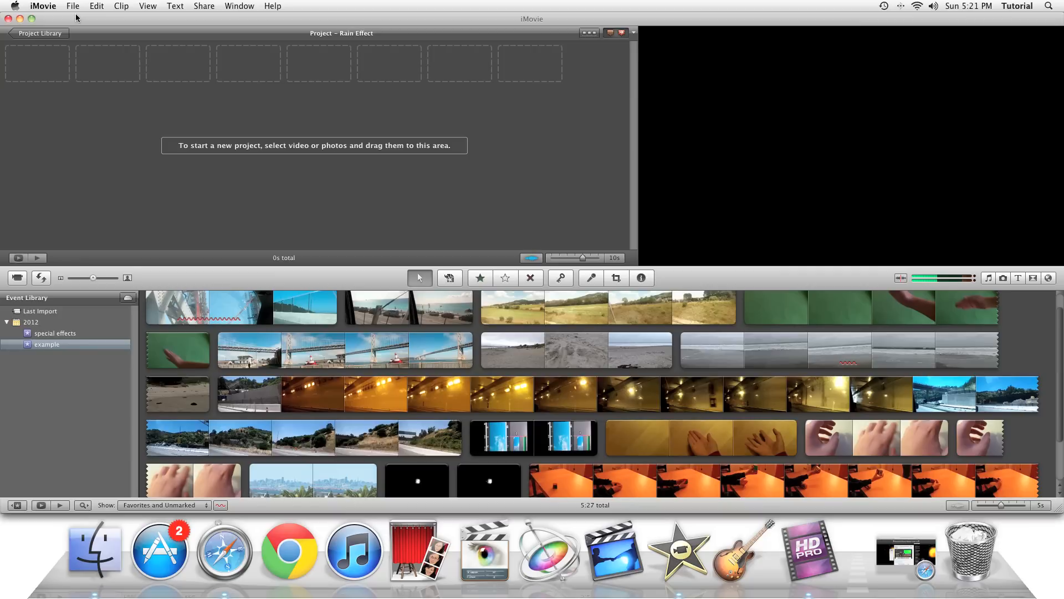
mouse_move(964, 306)
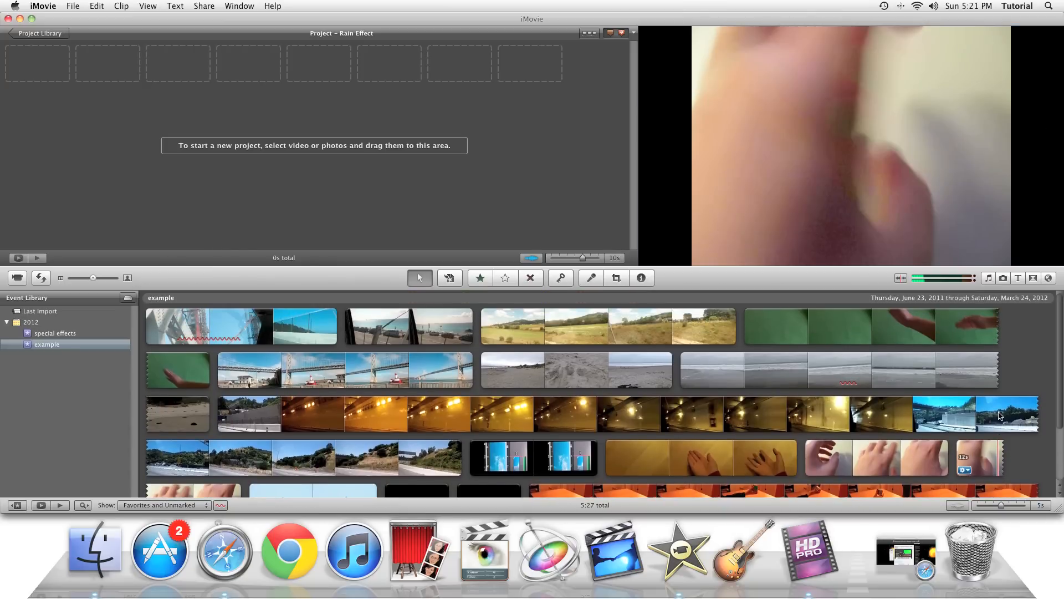
mouse_move(163, 319)
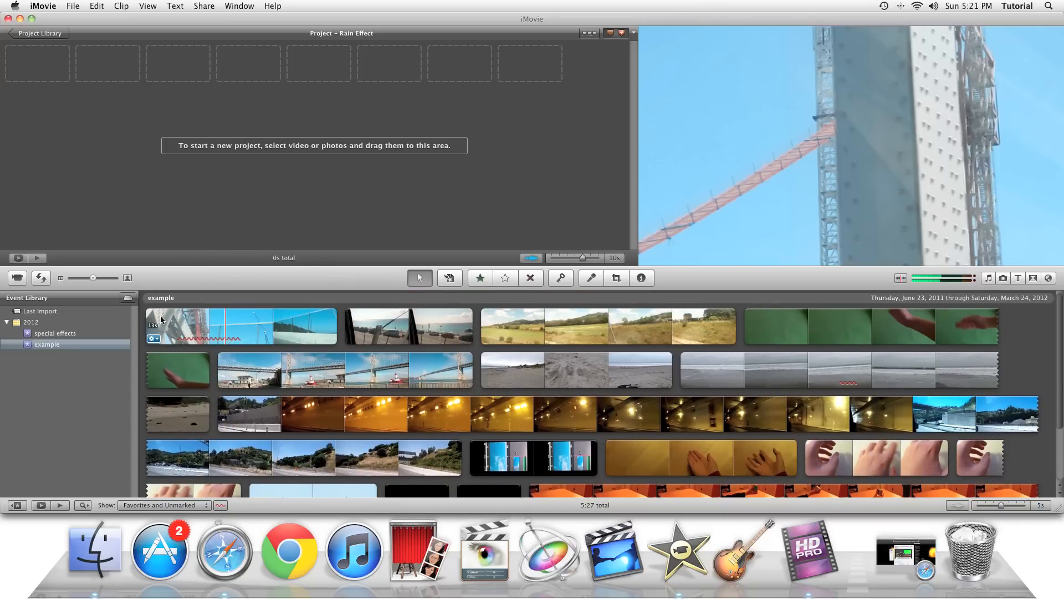
- Add a 2-second selection from the start of the bridge clip to the project
left_click(169, 326)
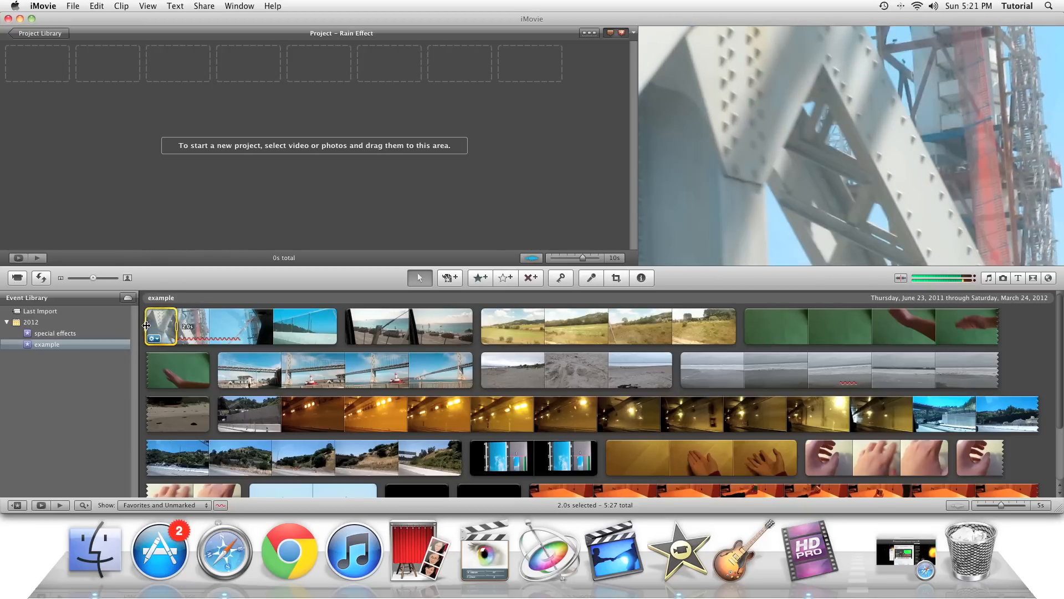
left_click_drag(160, 326, 124, 150)
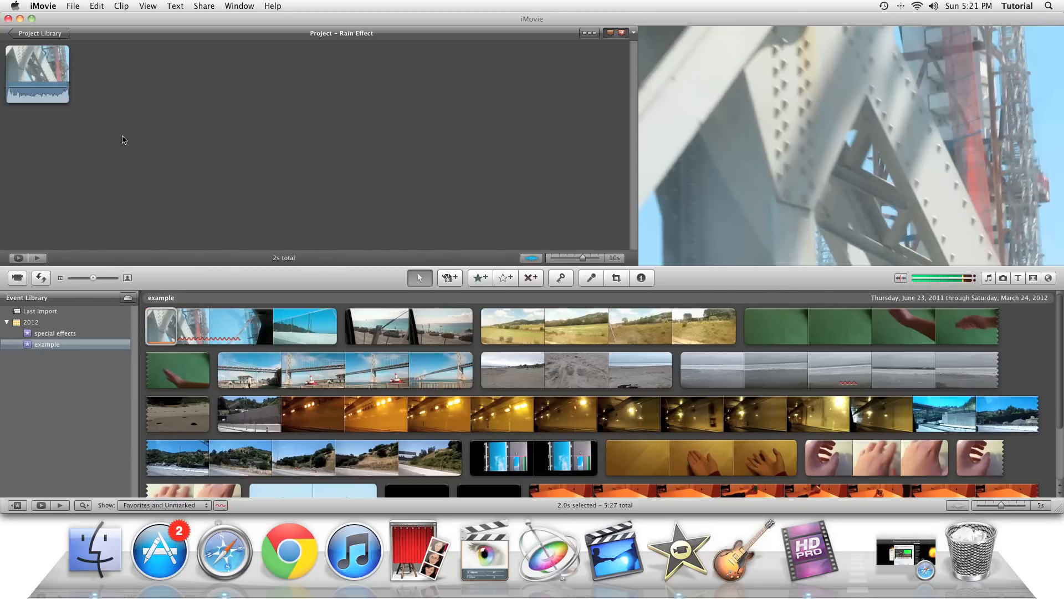
mouse_move(391, 218)
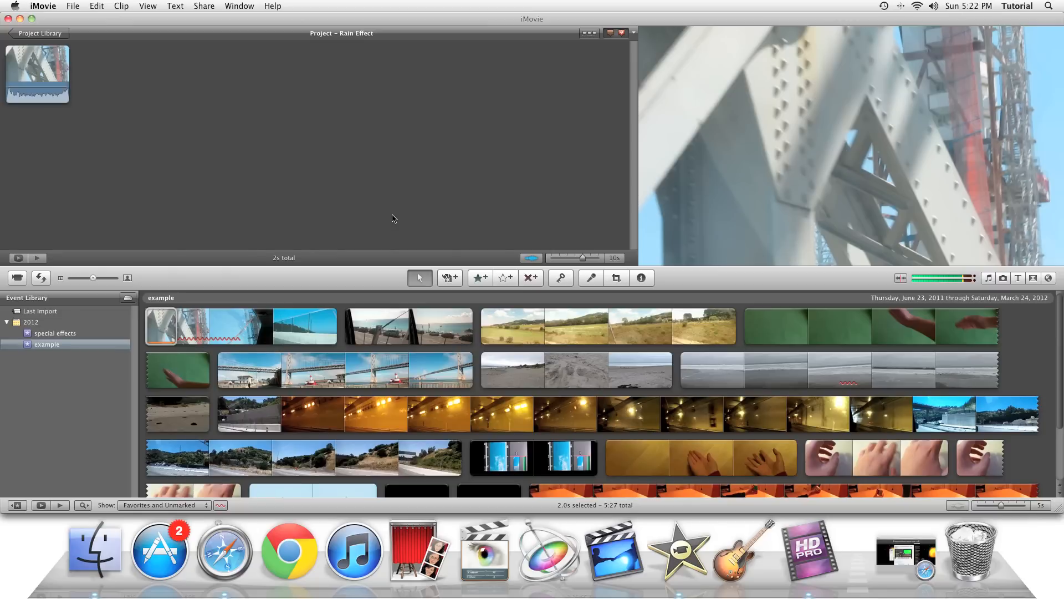
mouse_move(370, 230)
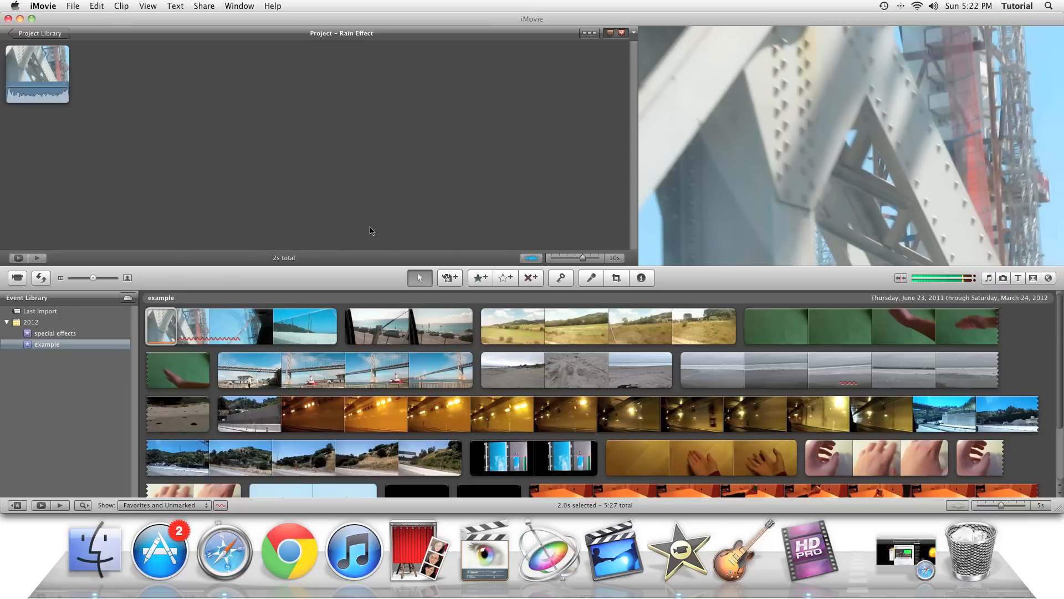
mouse_move(79, 15)
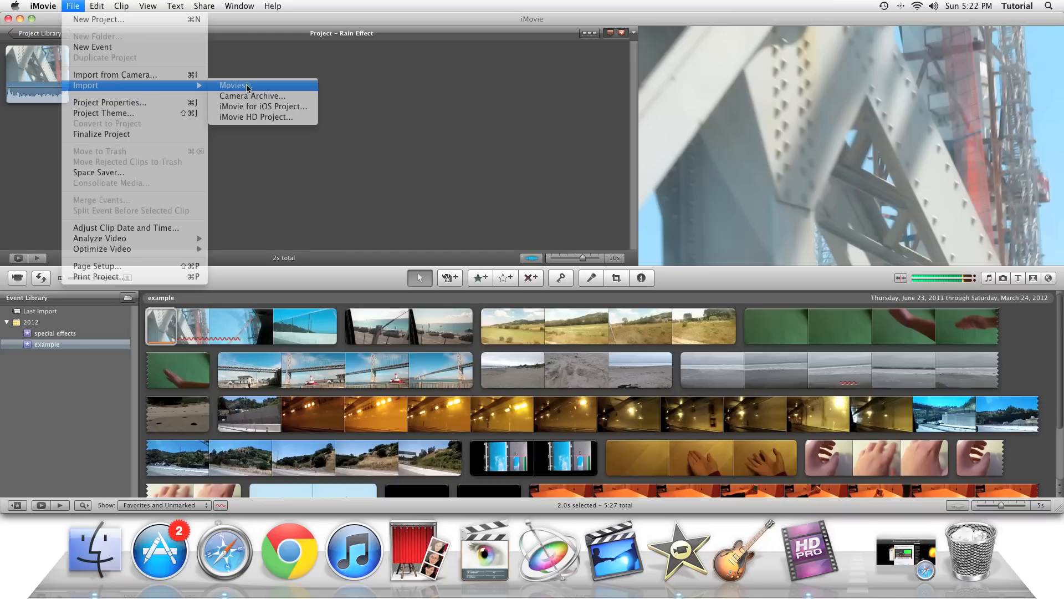
- Import the light and thick green-screen rain clips into the existing 'special effects' event
left_click(234, 85)
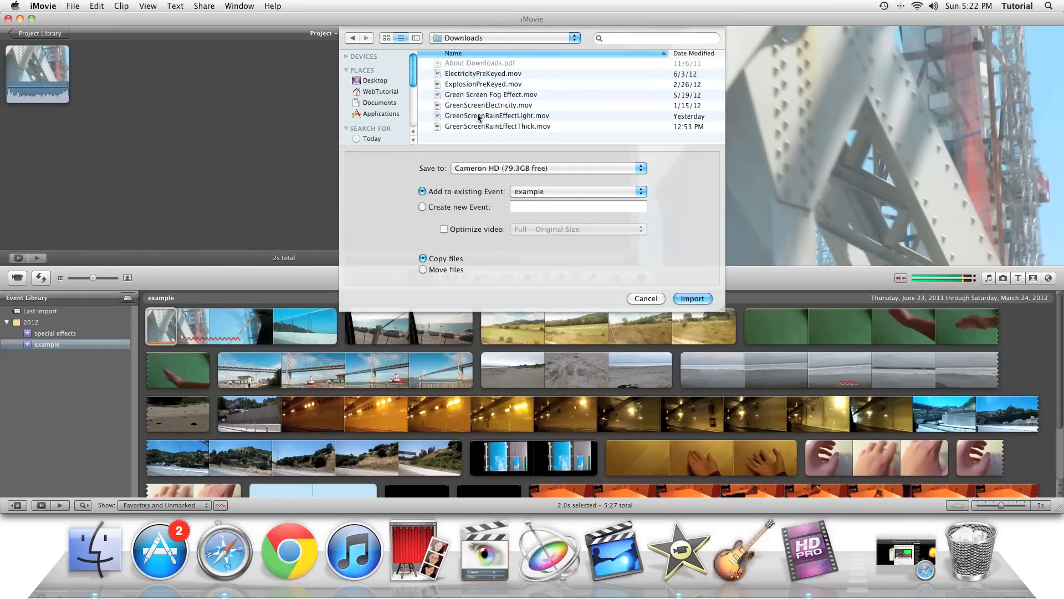
left_click(496, 115)
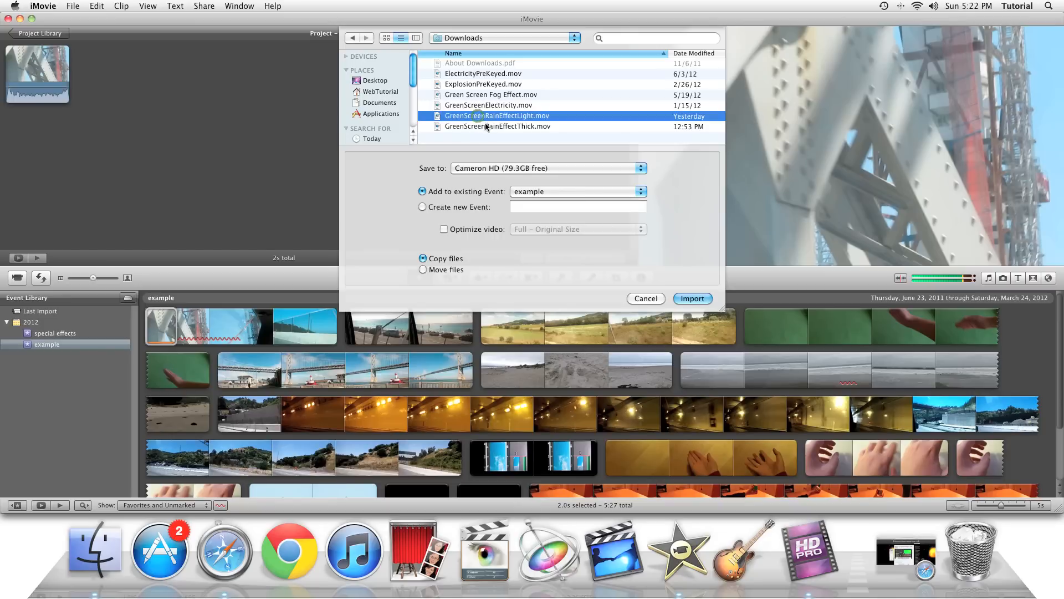
left_click(498, 126)
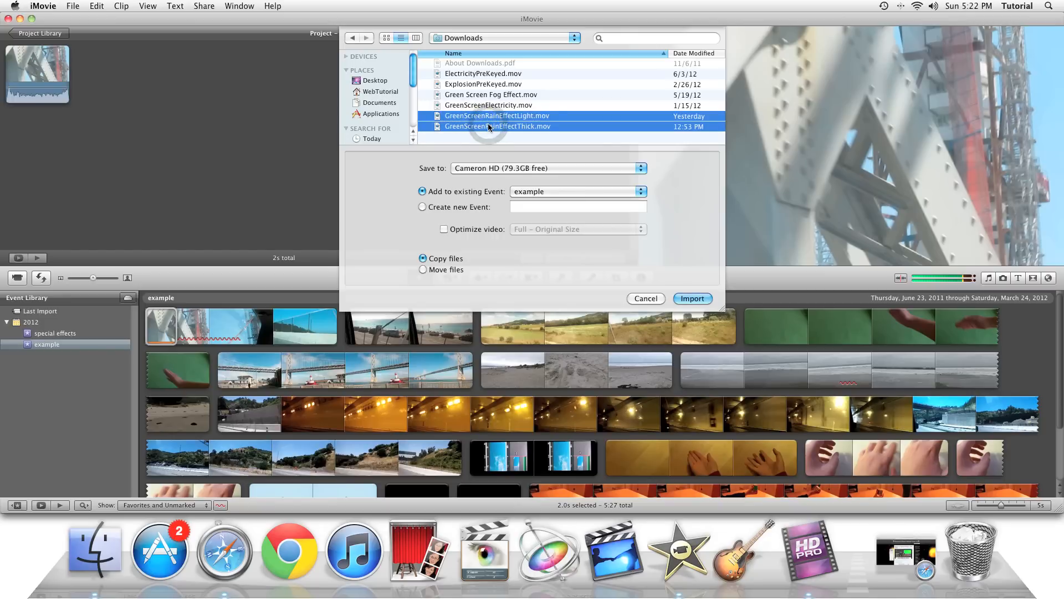
left_click(576, 192)
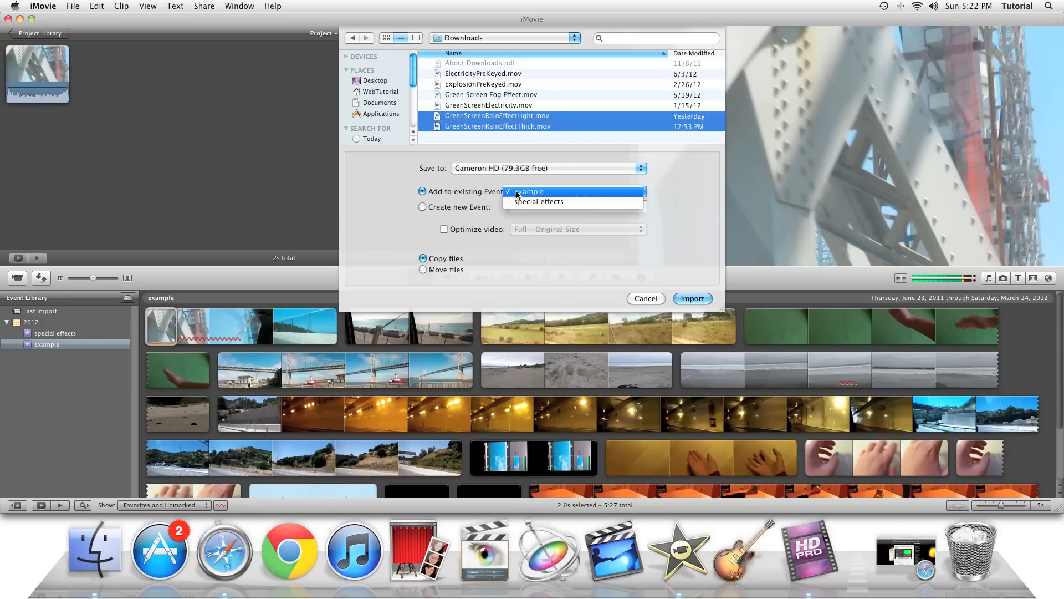
left_click(539, 201)
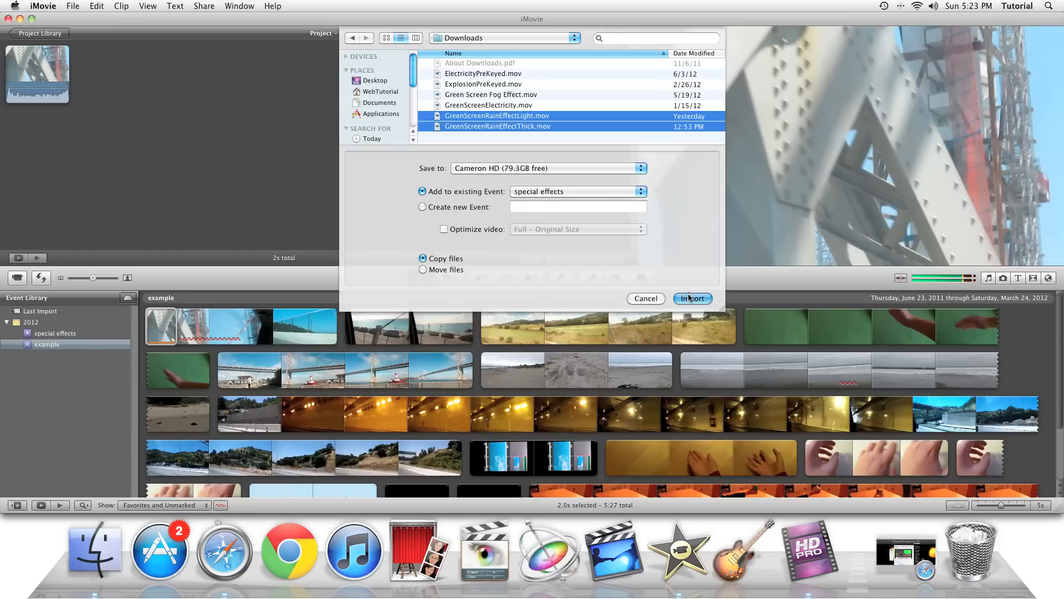
left_click(692, 298)
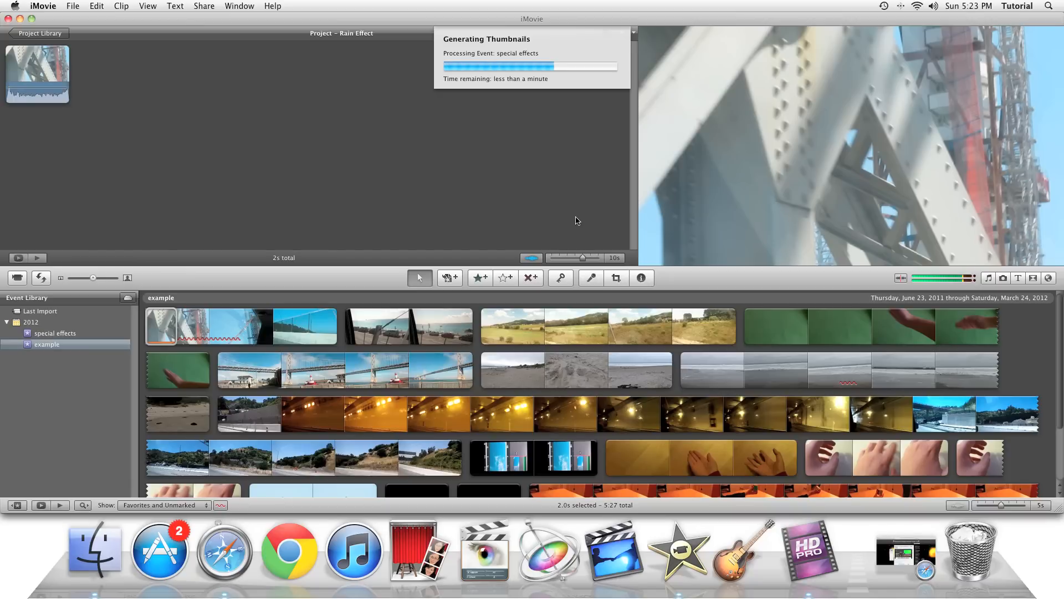
- Show the special effects event with the newly imported rain clips
left_click(54, 332)
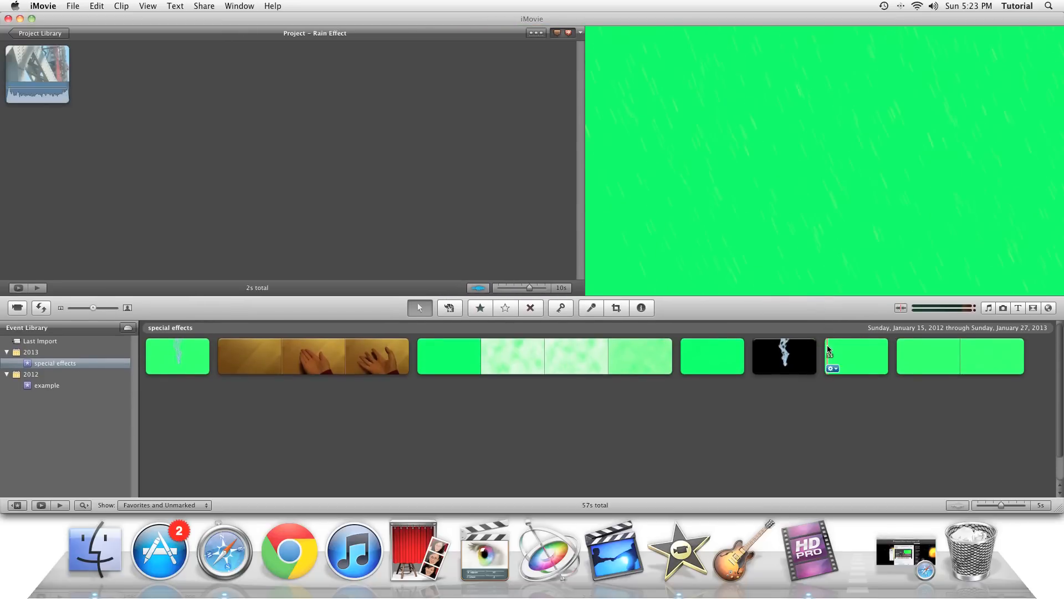
- Lay a rain clip over the bridge clip as Green Screen and bring up the clip Inspector
left_click(855, 356)
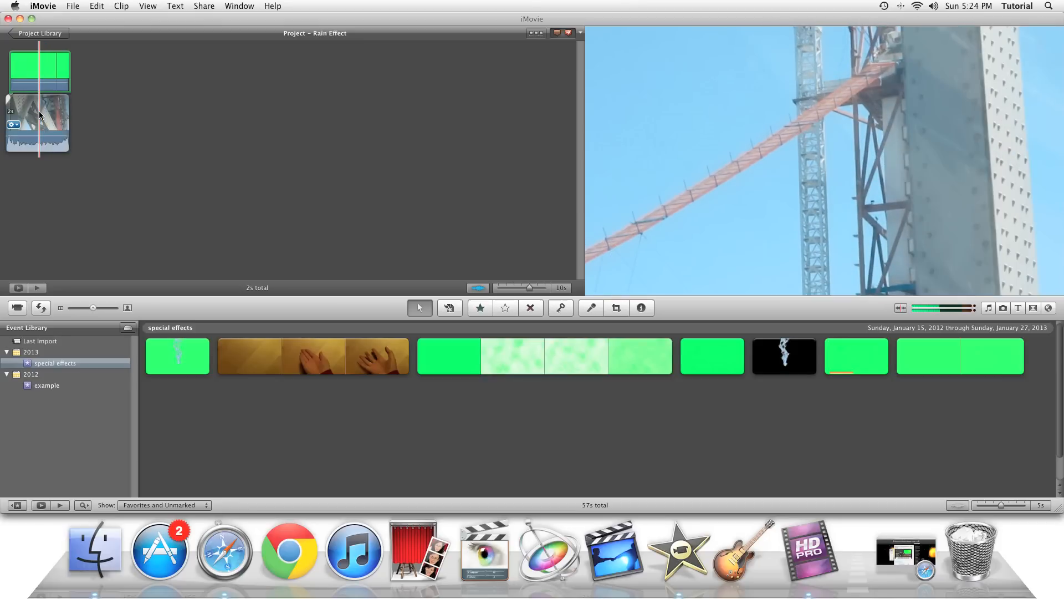
left_click(641, 309)
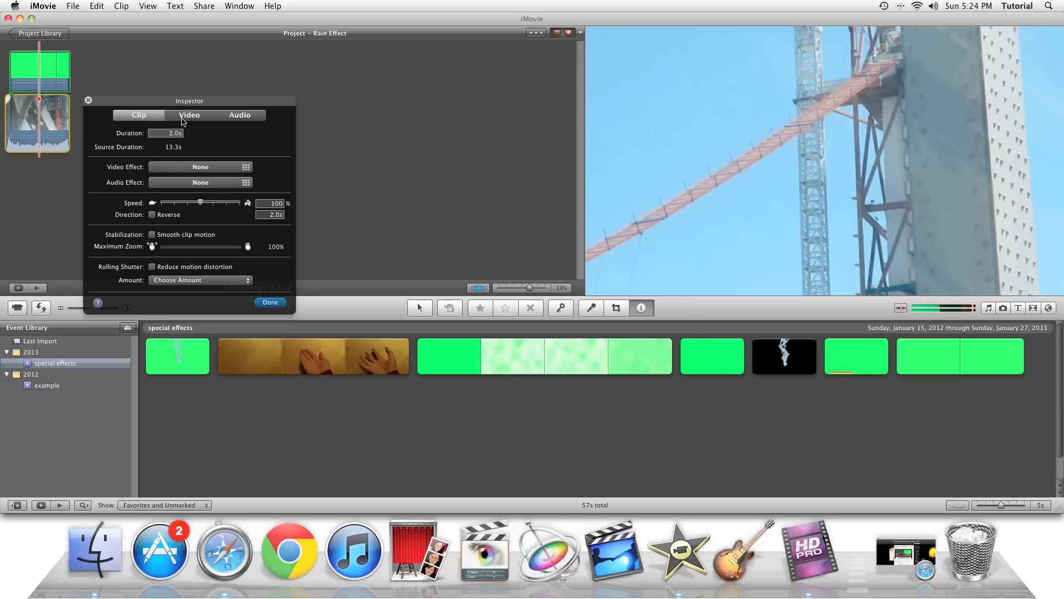
- In the Video adjustments, lower the bridge contrast to about -31% and brighten the rain clip to 11%
left_click(188, 115)
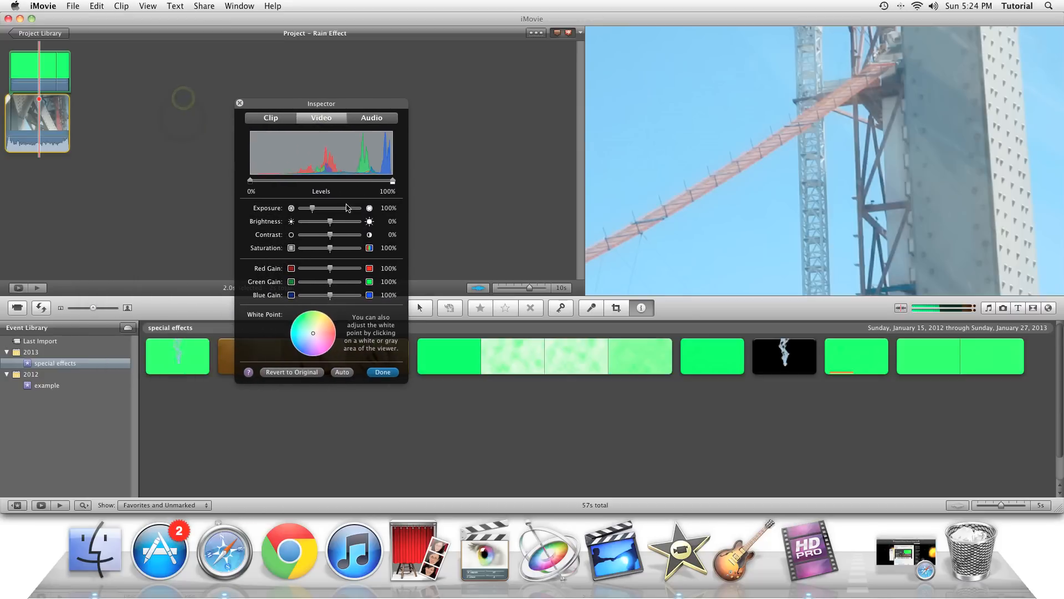
left_click_drag(330, 234, 331, 234)
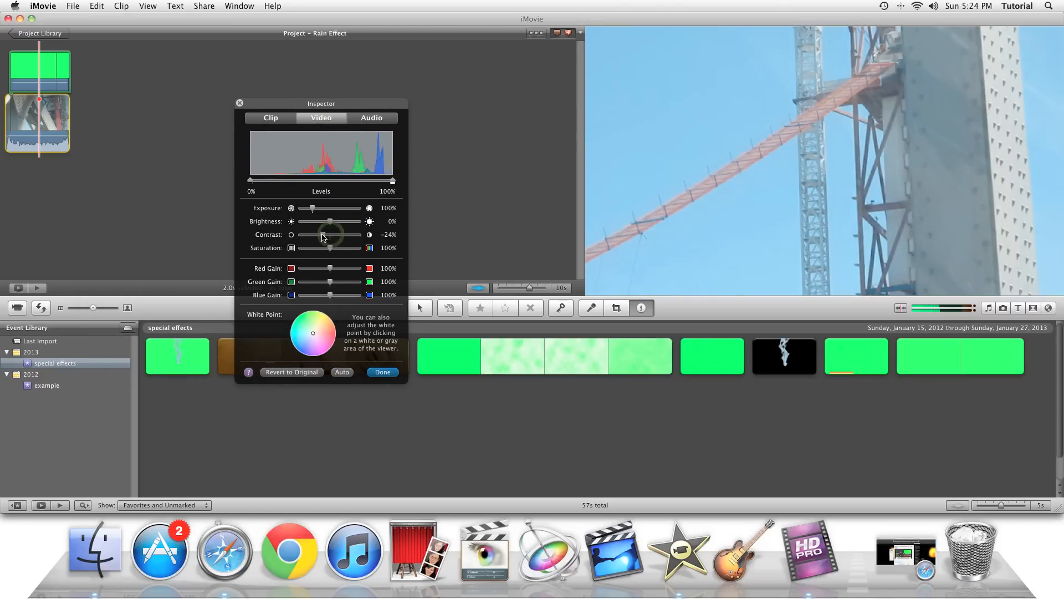
left_click_drag(328, 234, 323, 234)
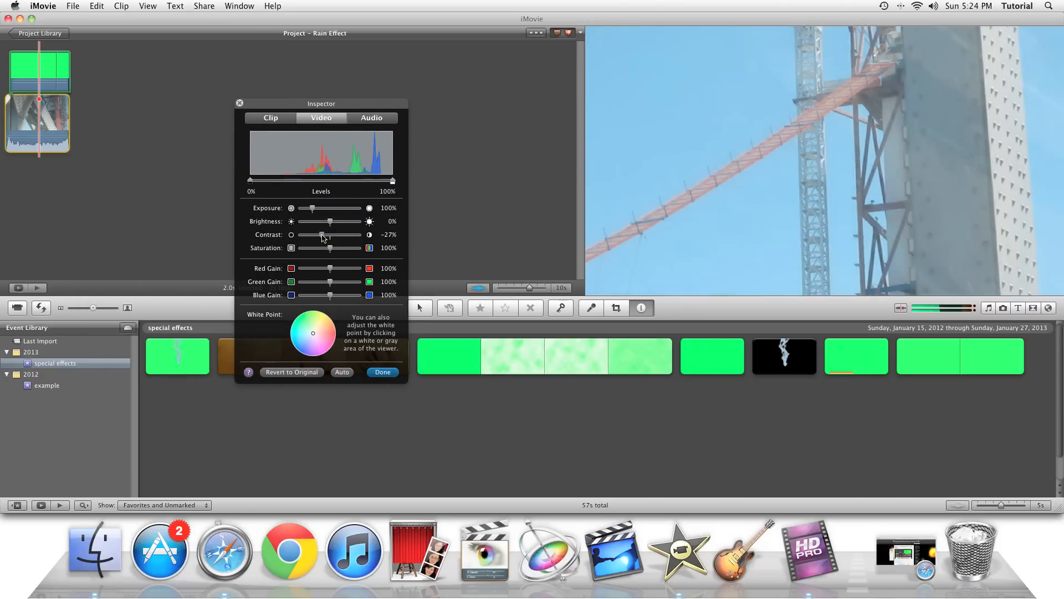
left_click_drag(323, 234, 319, 234)
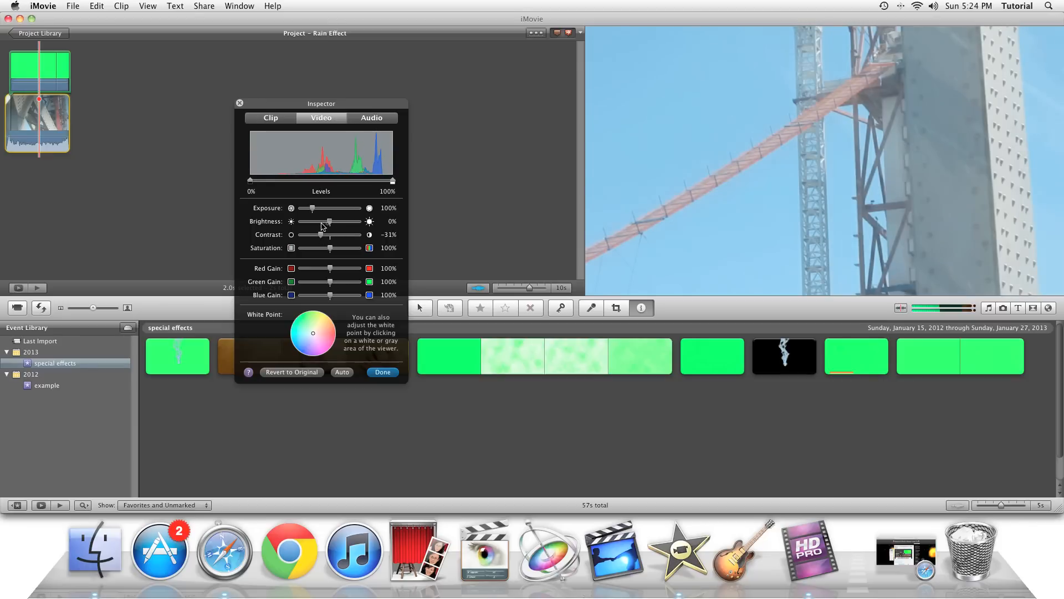
left_click_drag(329, 222, 322, 222)
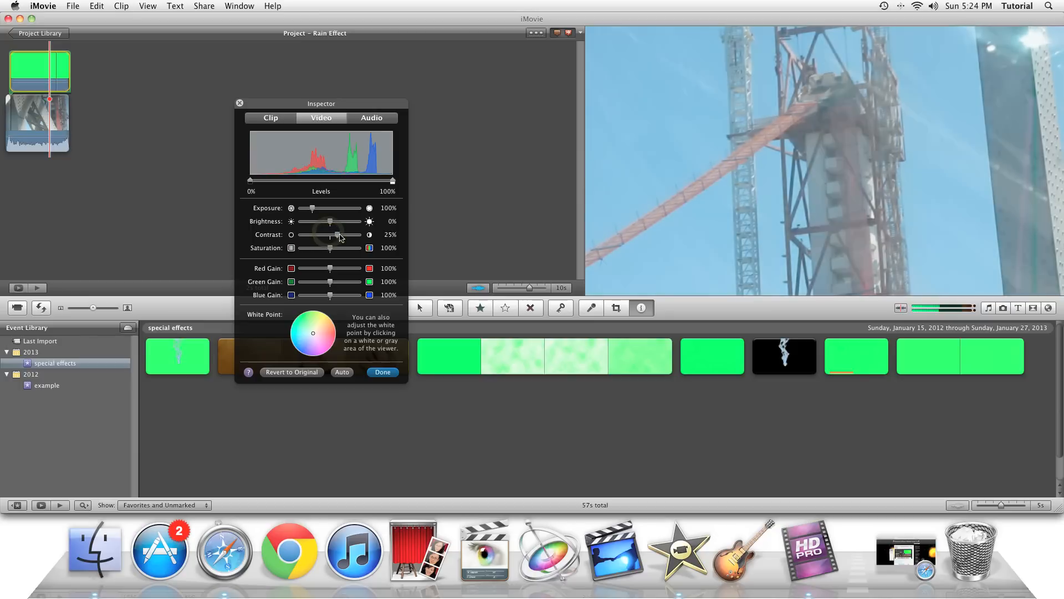
left_click_drag(330, 222, 334, 222)
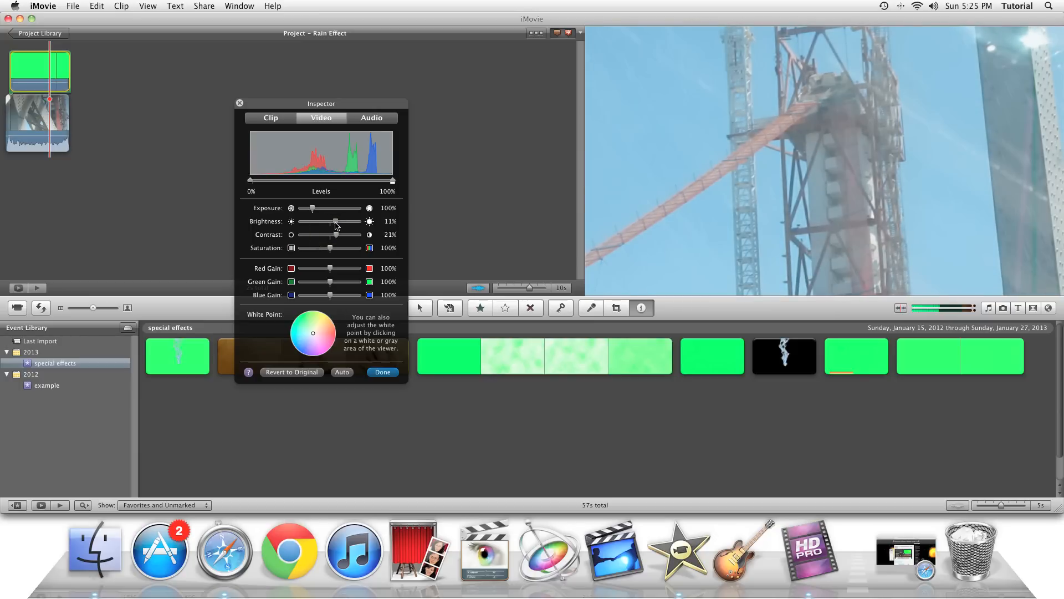
- Settle the bridge clip at -7% contrast, -15% brightness and a 13%–91% levels range
left_click_drag(333, 234, 317, 234)
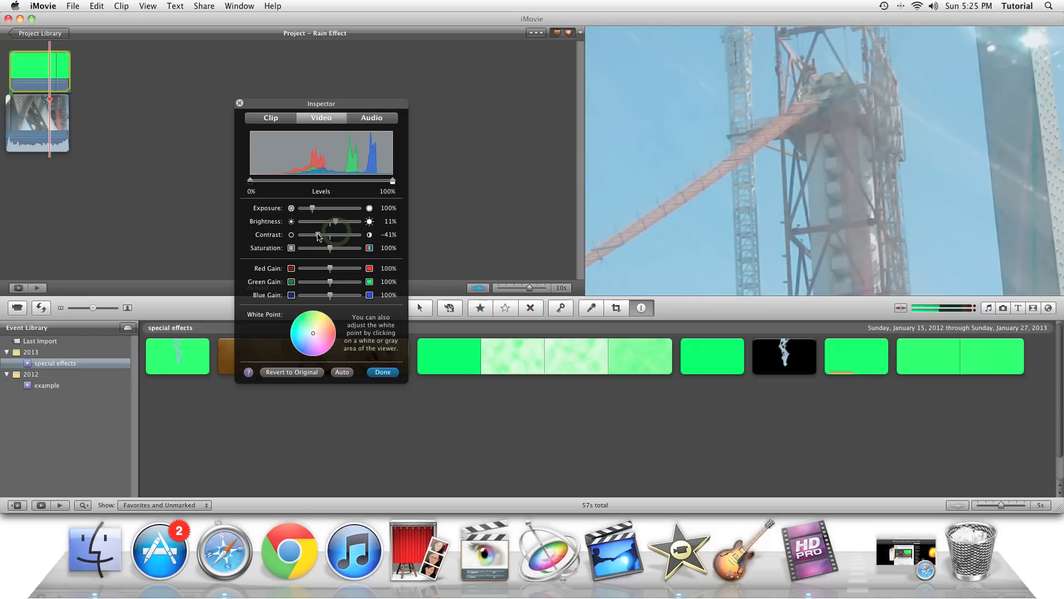
left_click_drag(318, 234, 328, 234)
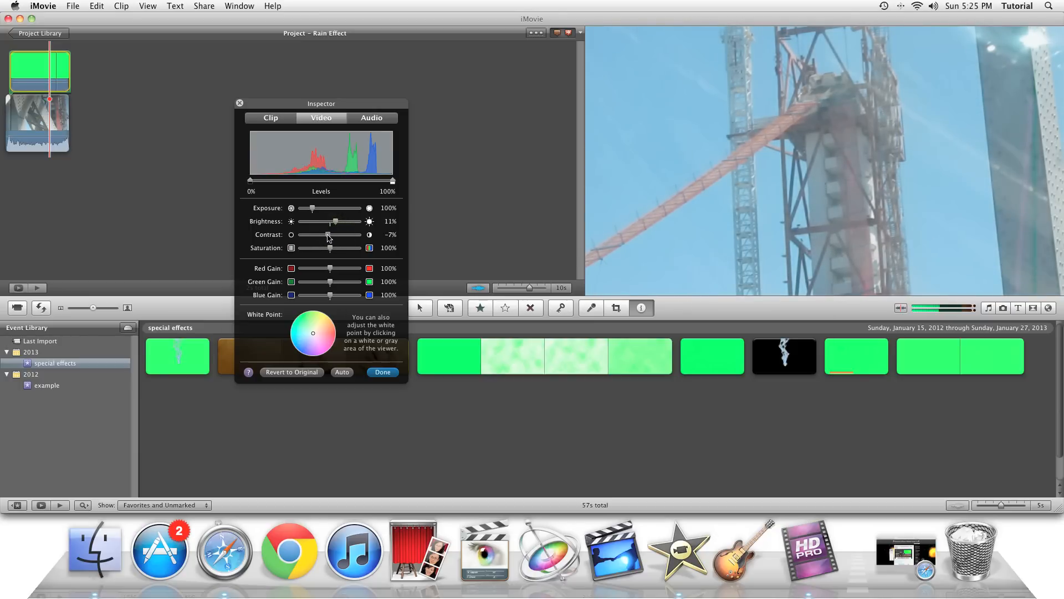
left_click_drag(328, 234, 330, 234)
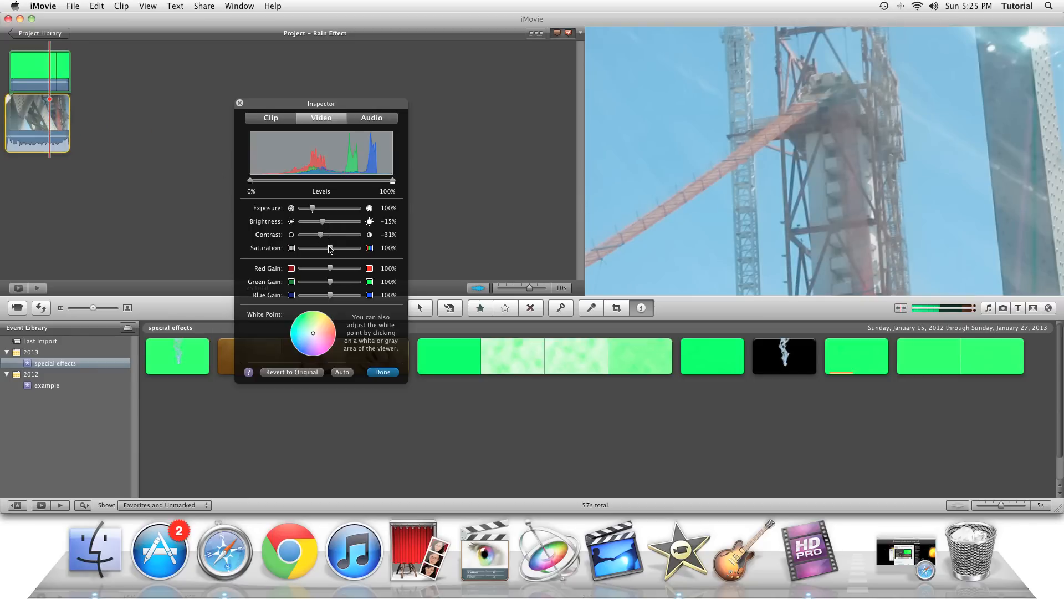
left_click_drag(330, 247, 319, 248)
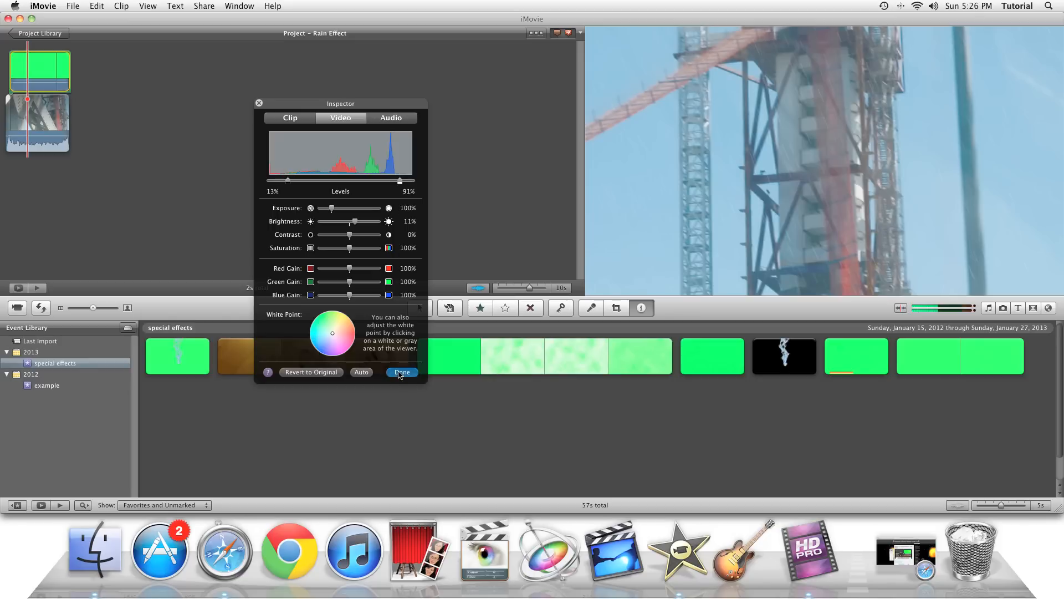
- Finish the adjustments with Done and delete the rain overlay from the bridge clip
left_click(400, 372)
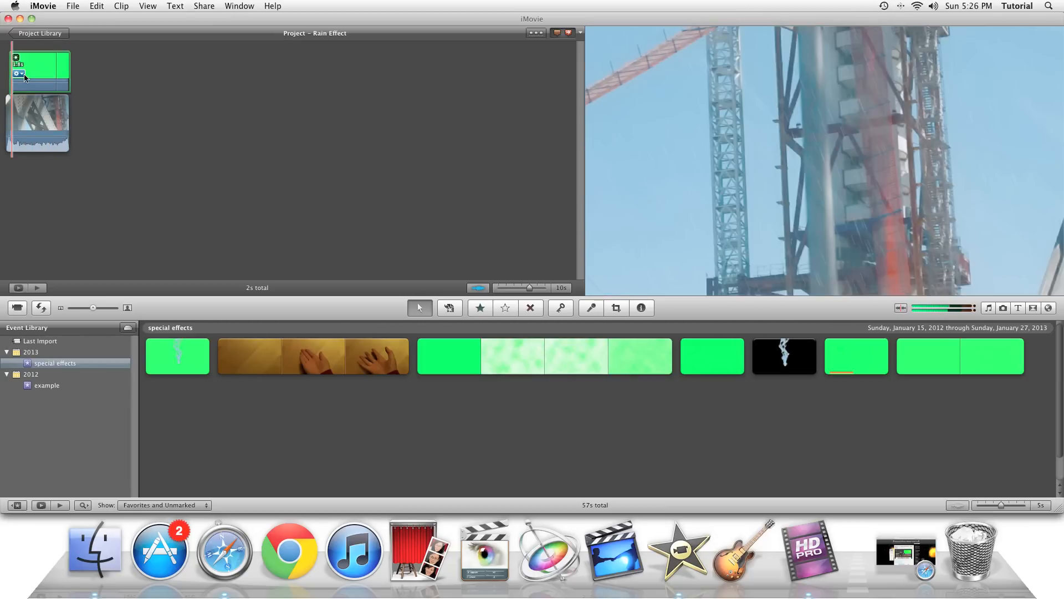
left_click(616, 307)
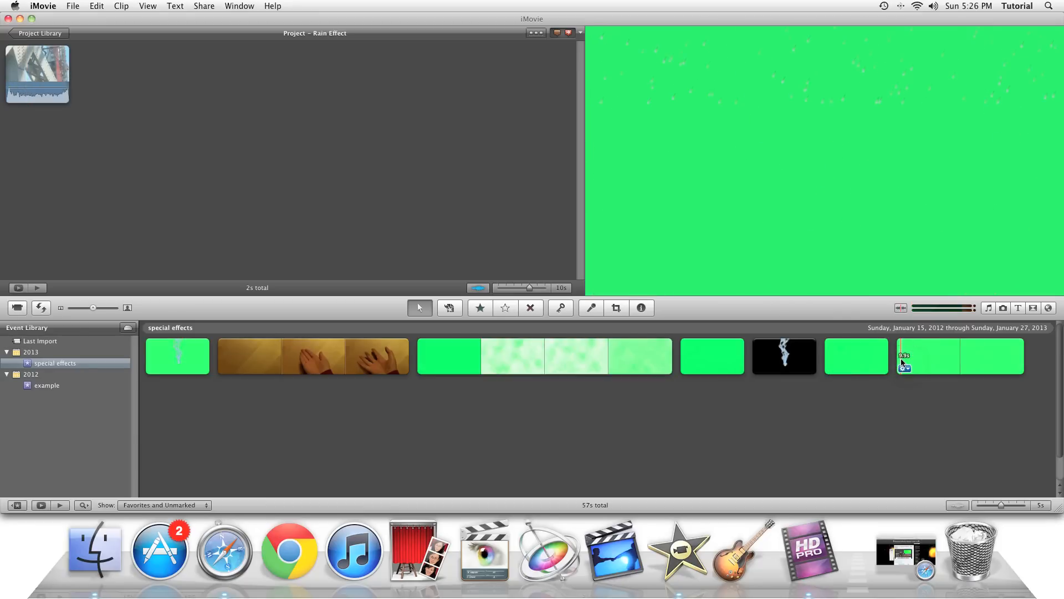
- Overlay the other, longer rain clip on the bridge clip as a Green Screen effect
left_click(905, 356)
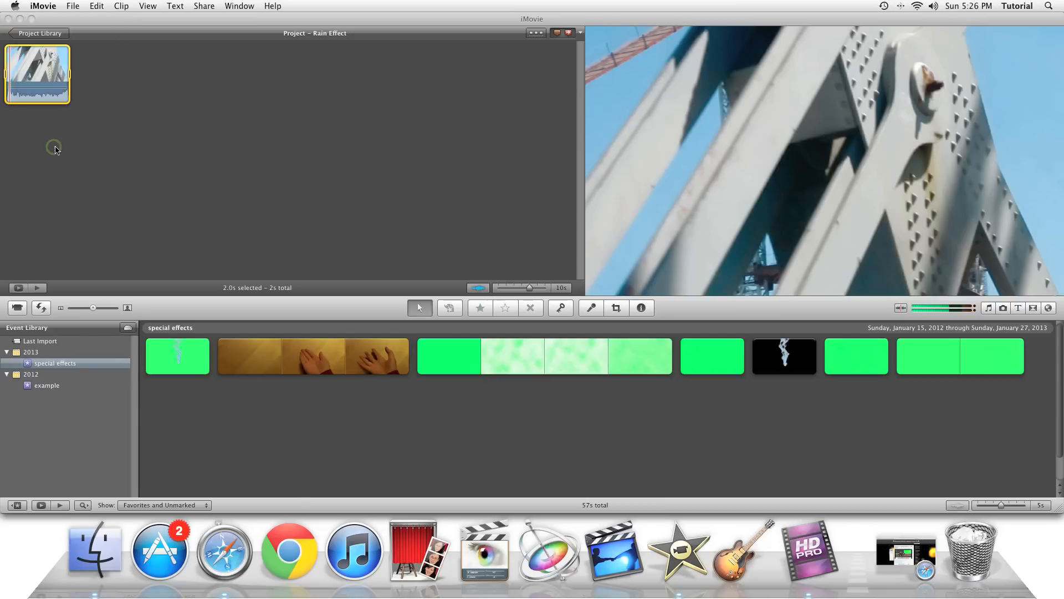
mouse_move(71, 120)
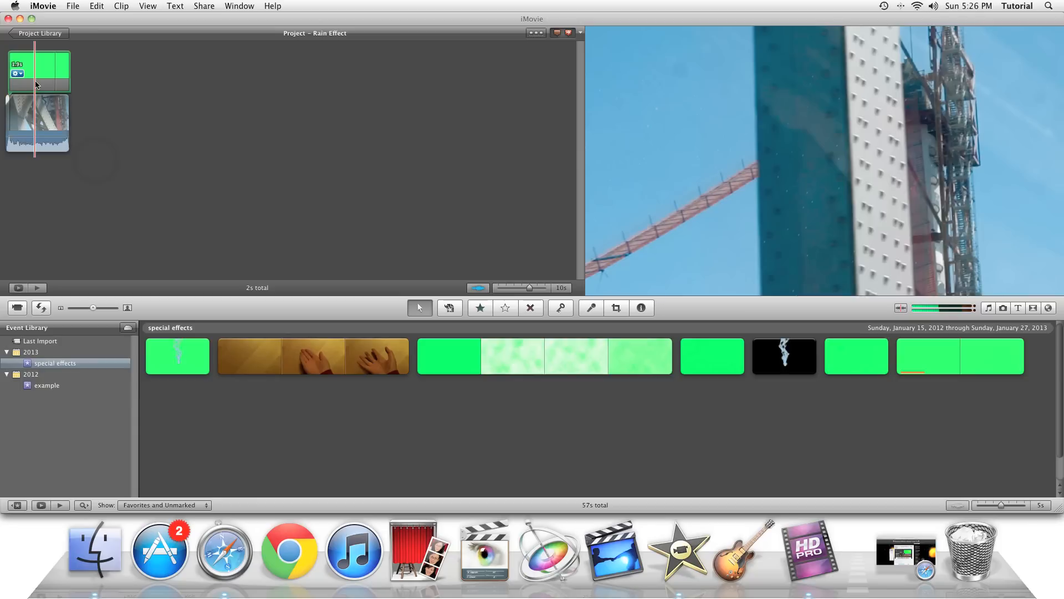
mouse_move(34, 74)
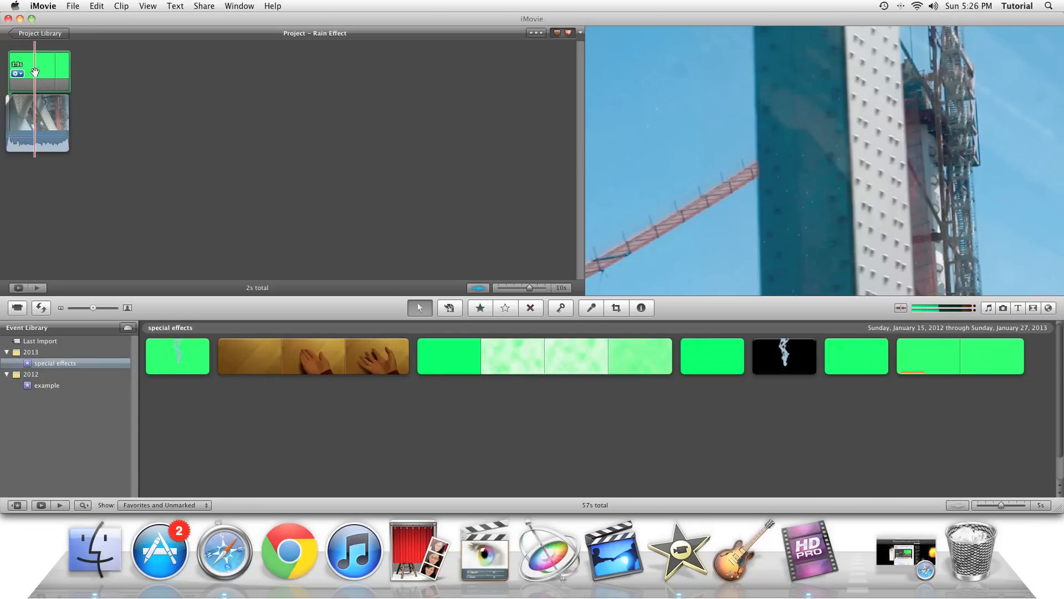
- Set the rain overlay's Contrast to -78% in the Video inspector and confirm
left_click(641, 307)
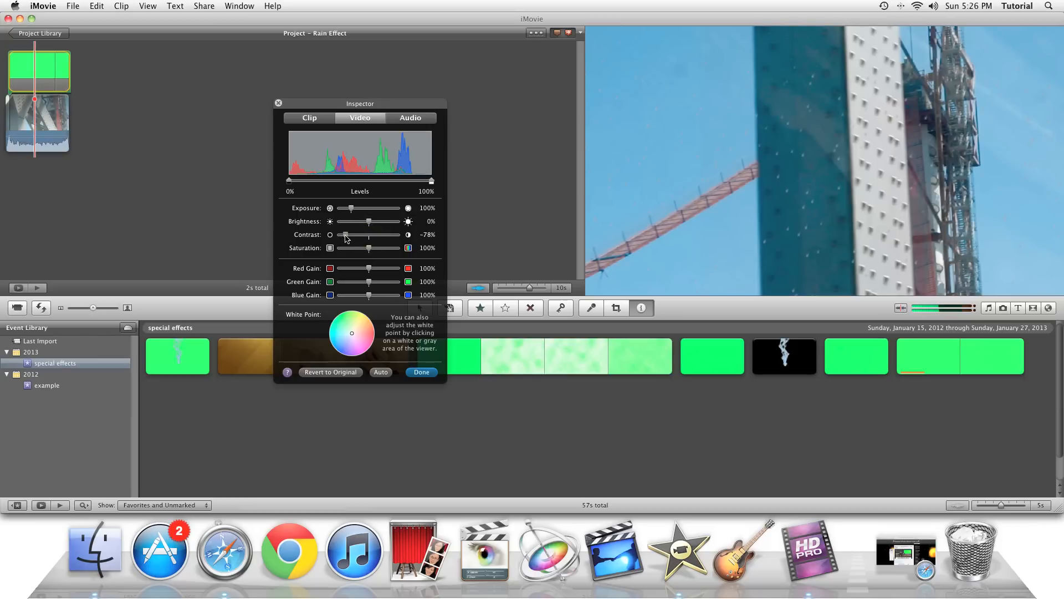
left_click(422, 373)
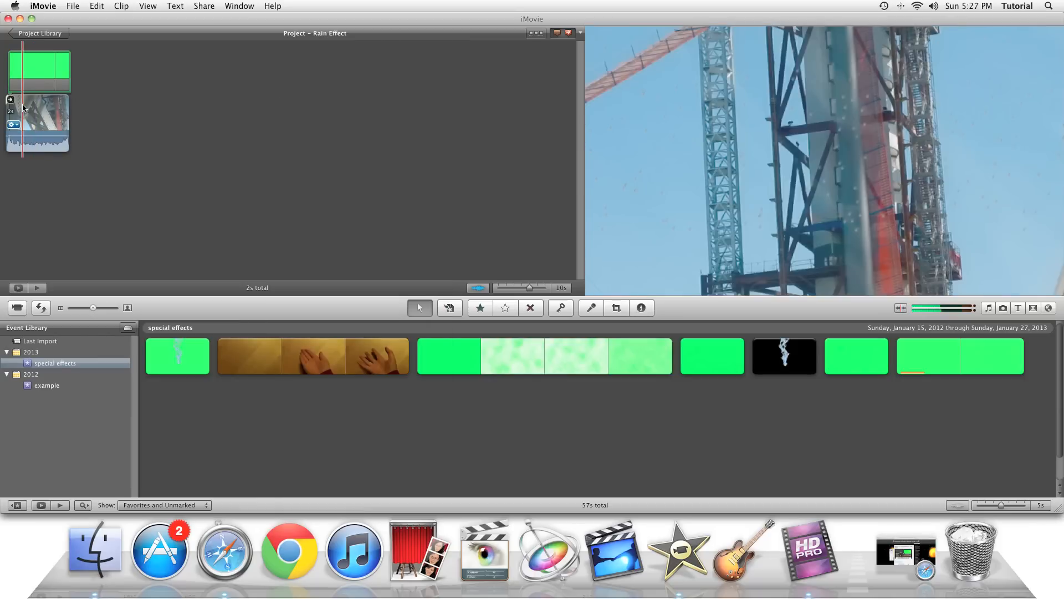